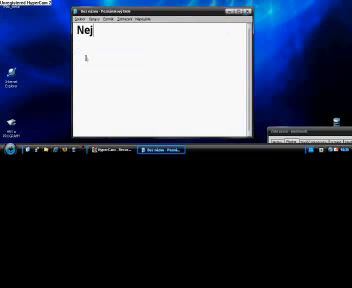
Step: Write the opening sentence 'Nejprve musíme sehnat ikonu...' in the document
text(prve mus)
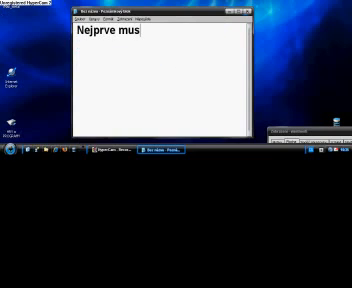
text(íme)
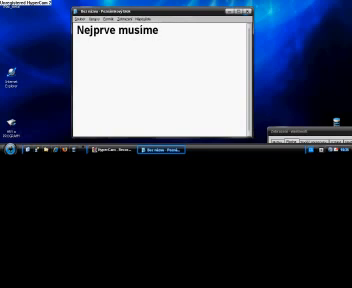
text(sehnat)
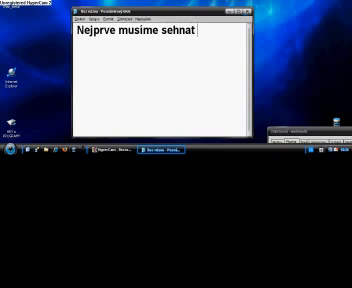
text(ikonu)
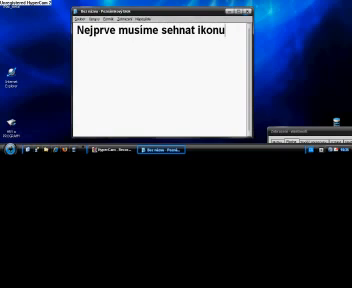
text(...)
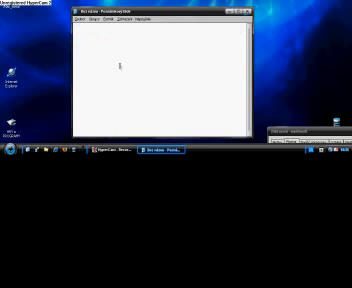
Step: Write 'Otevřeme na ploše vlastnosti', check Display Properties on the desktop, and return to the document
text(Otevřeme)
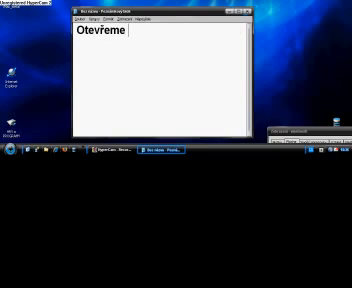
text(na ploš)
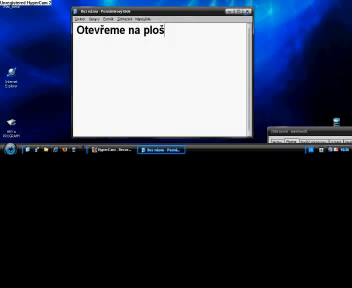
text(vlast)
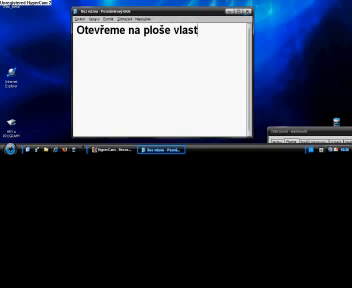
text(nosti)
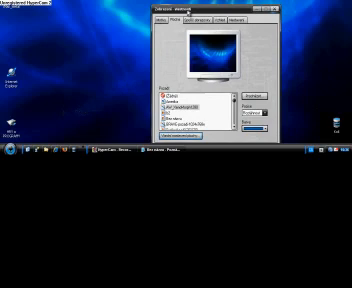
click(176, 104)
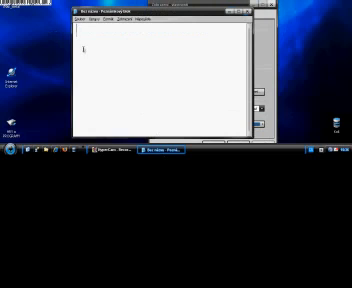
Step: Write the step 'Klikneme na kartu "Plocha"' about the Desktop tab
text(Klikneme nm)
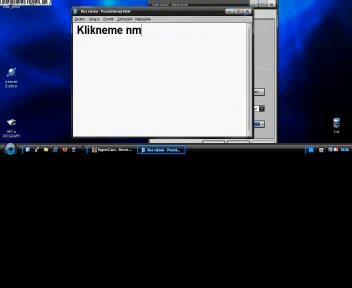
text(a)
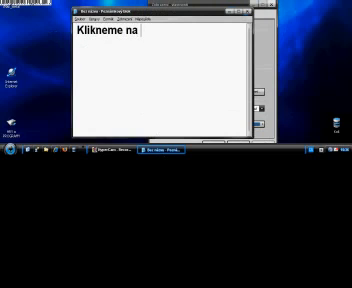
text(kartu ")
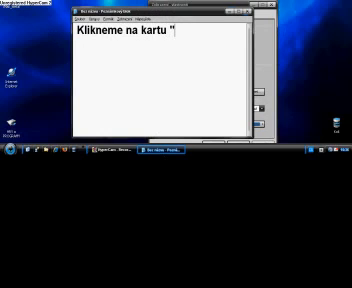
text(Plo)
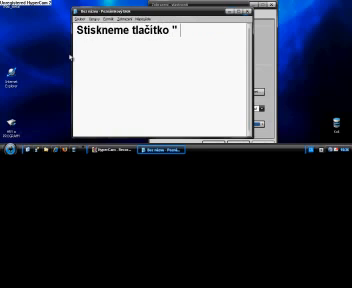
Step: Write the step 'Stiskneme tlačítko "Vlastní nastavení plochy"' about the customize button
text(Vla)
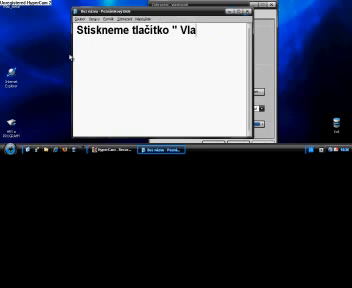
text(stni n)
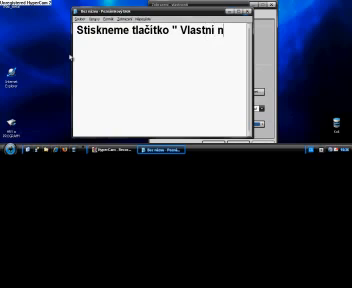
text(astaveni)
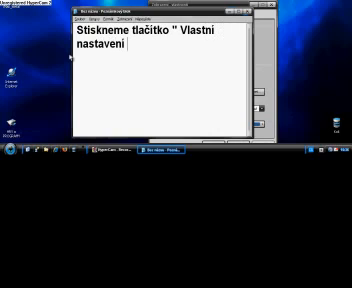
text(ploch)
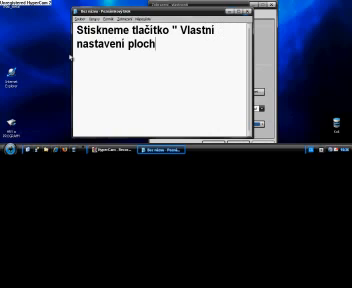